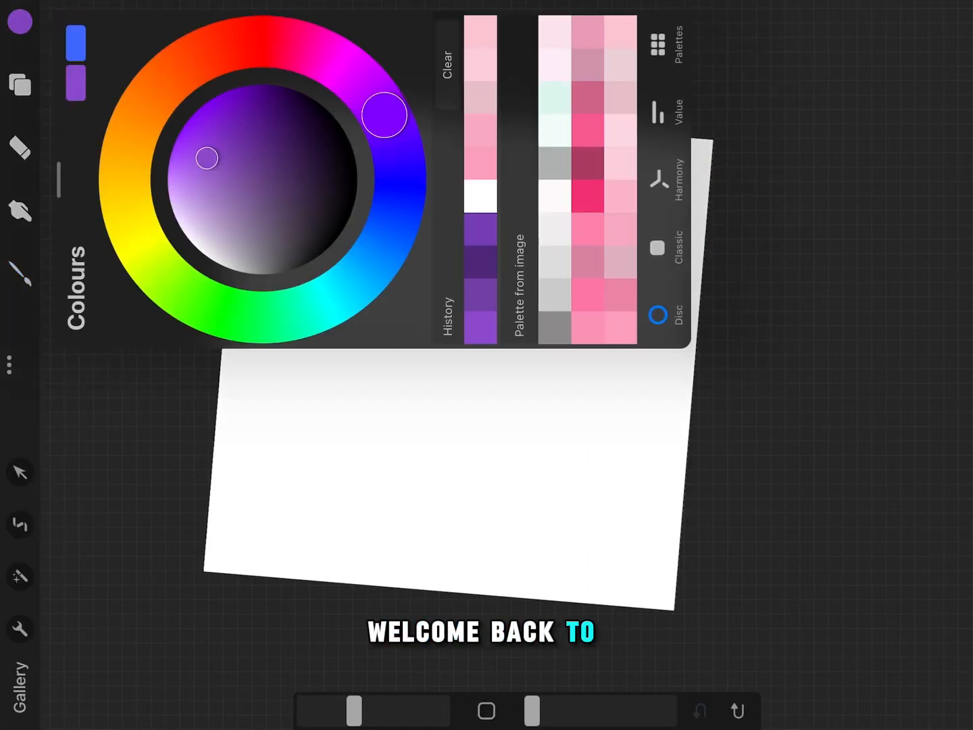
# - Choose a light blue shade and stamp splatters across the white canvas
pyautogui.moveTo(384, 113); pyautogui.dragTo(348, 284)
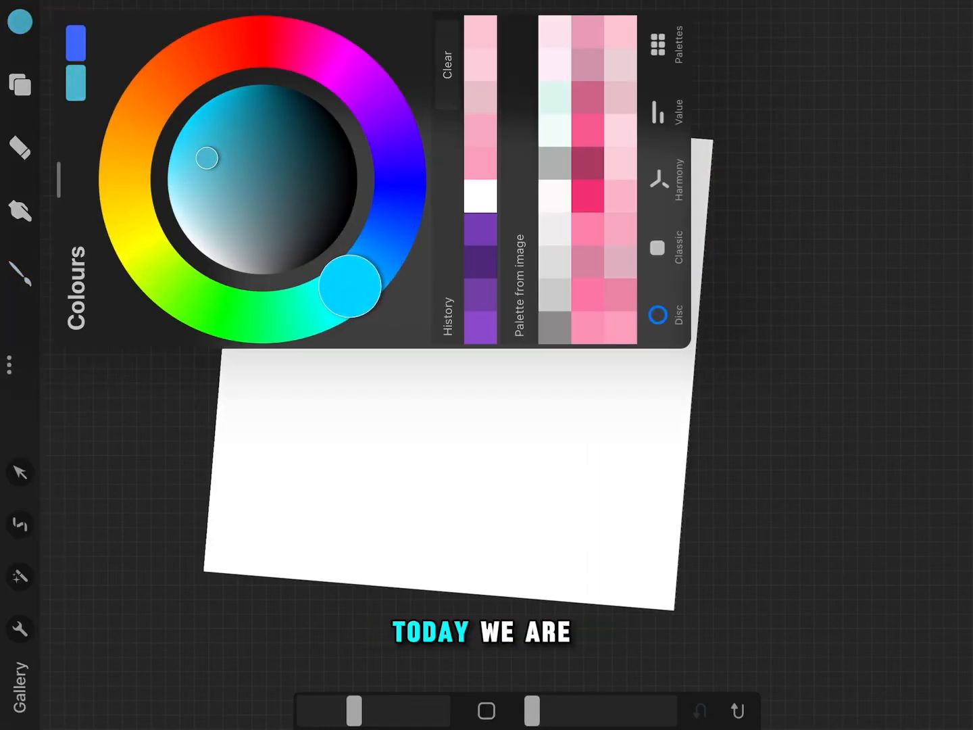
pyautogui.moveTo(206, 156); pyautogui.dragTo(179, 192)
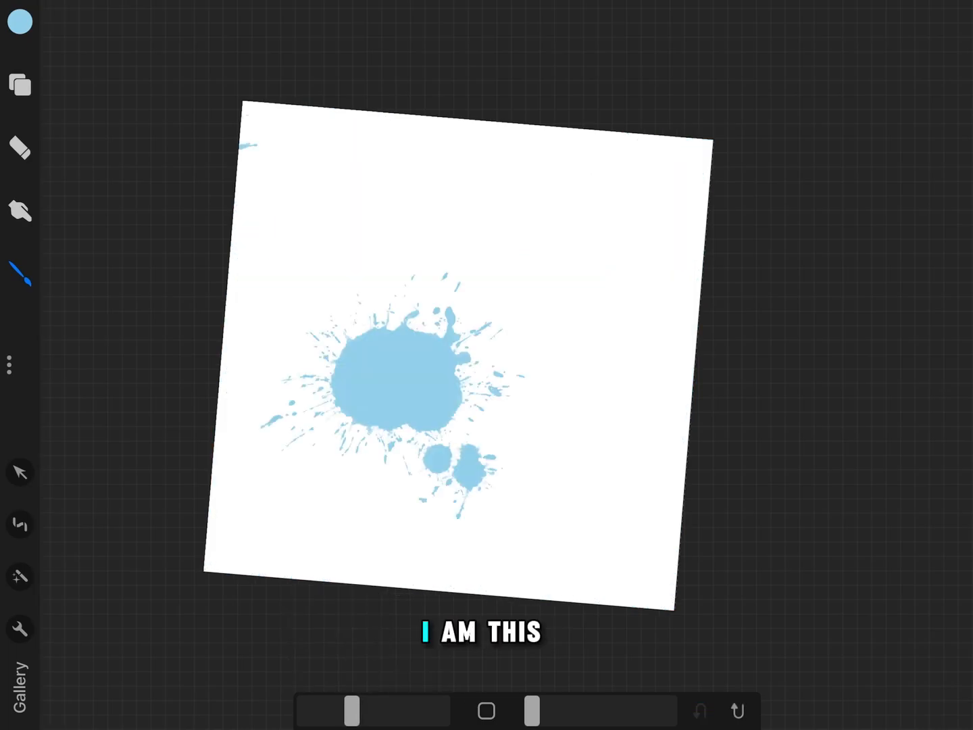
pyautogui.click(21, 22)
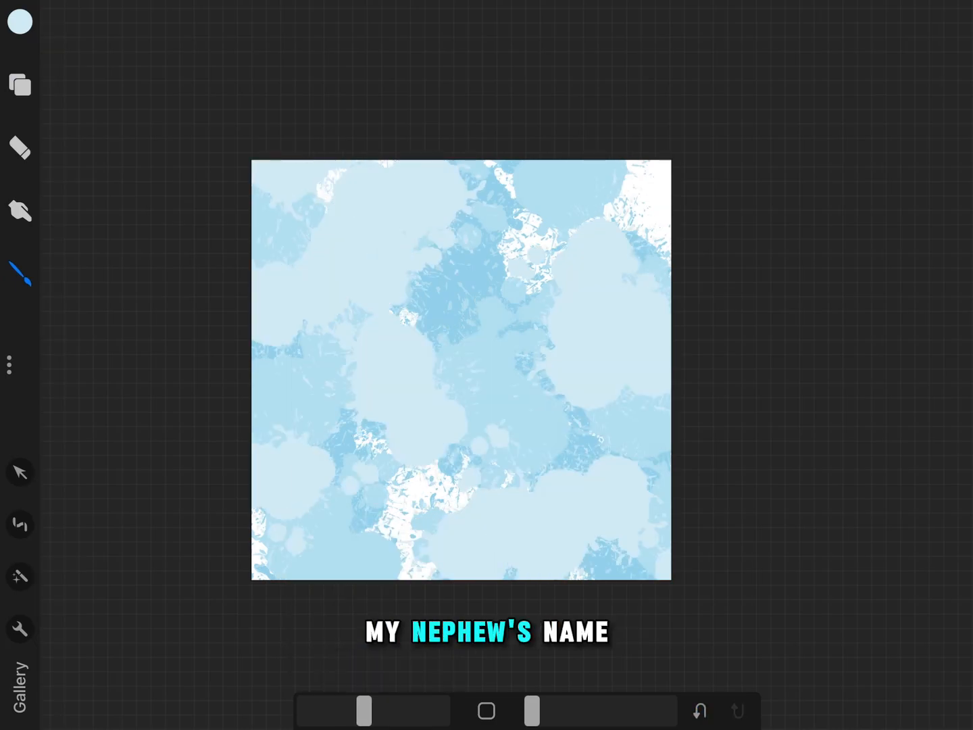
# - Liquify-Push the splatters at max size into marbled streaks and export the image
pyautogui.click(19, 576)
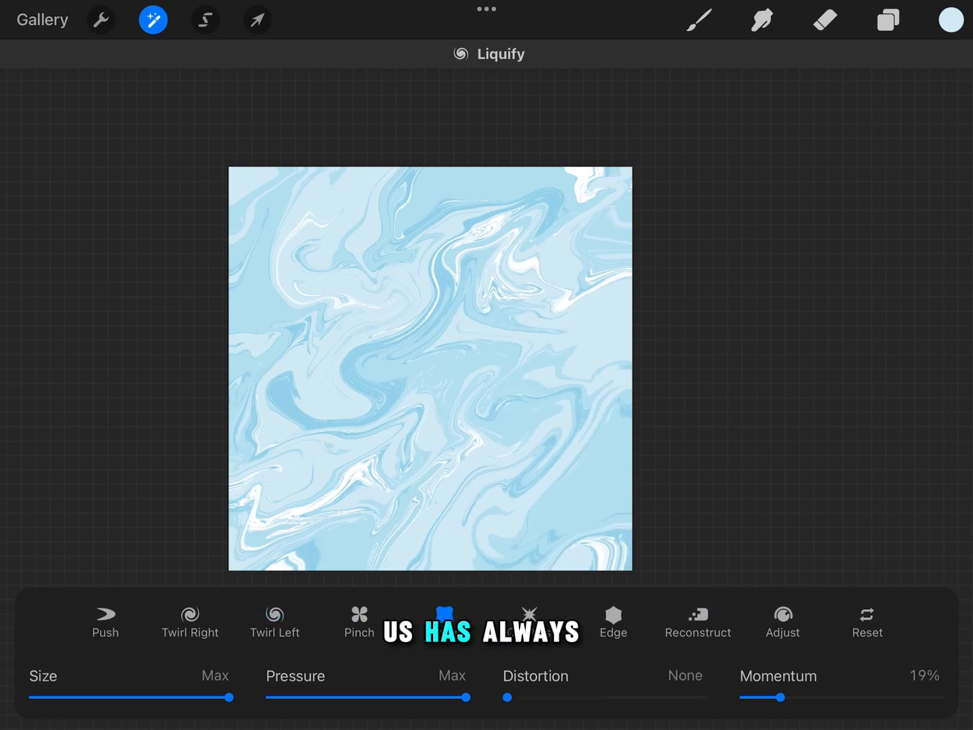
pyautogui.moveTo(506, 697); pyautogui.dragTo(706, 697)
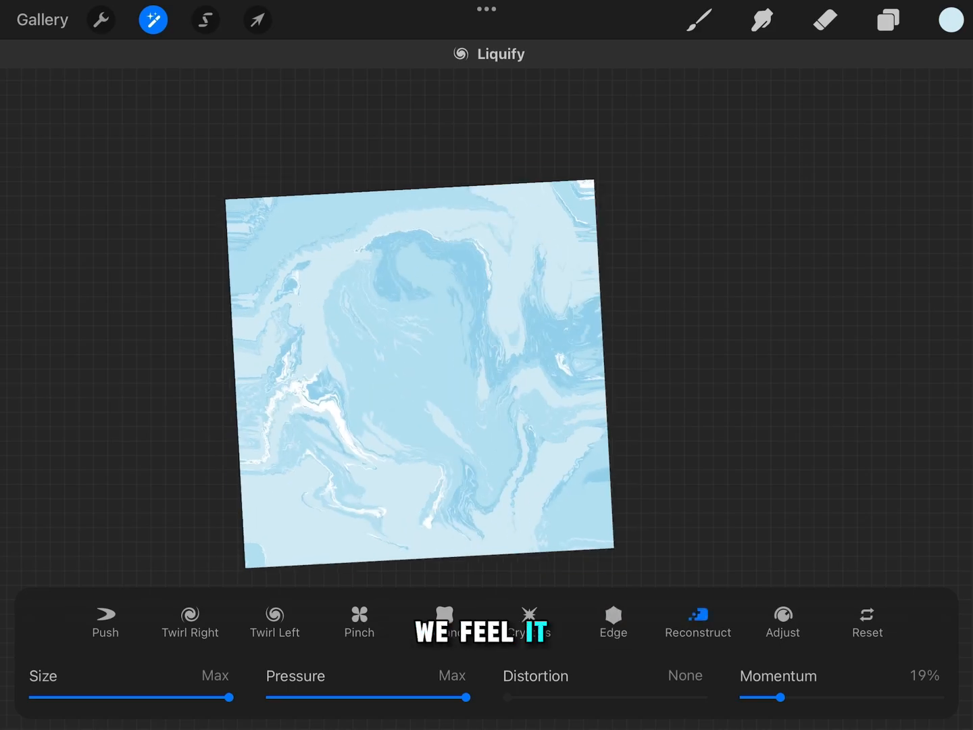
pyautogui.click(100, 19)
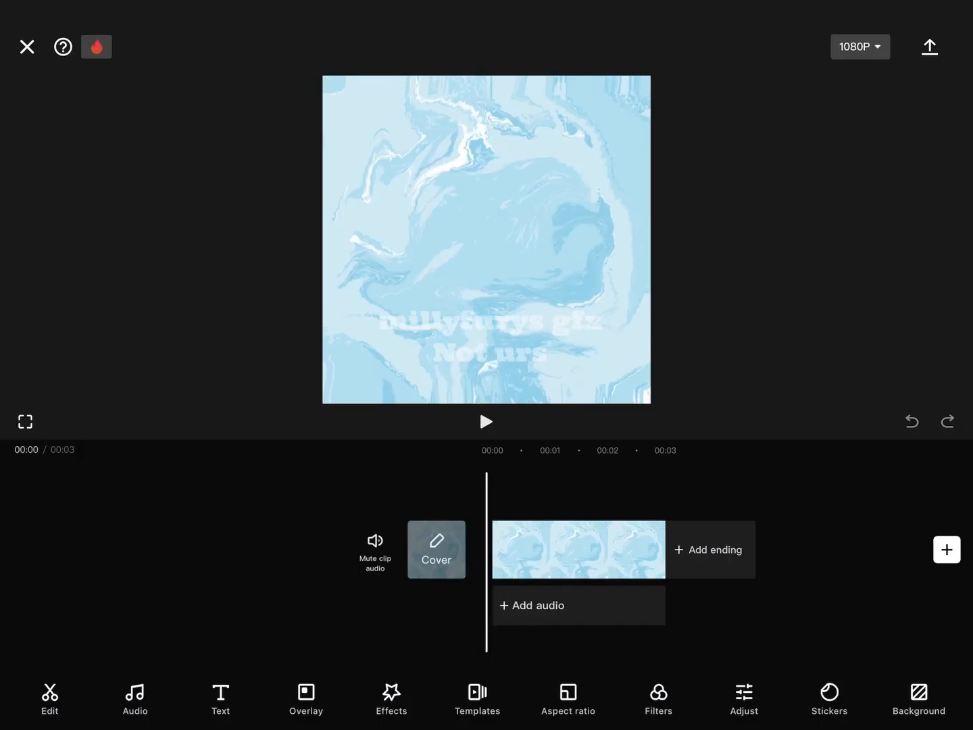
# - Strengthen the vignette on the marbled background clip via Adjust
pyautogui.click(579, 549)
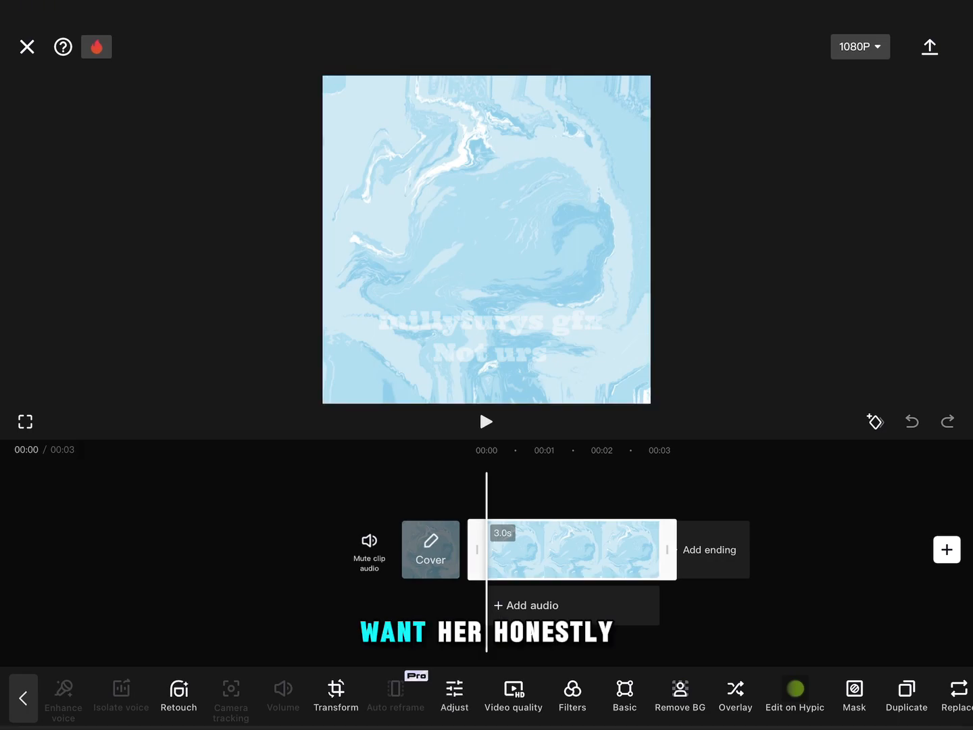
pyautogui.click(454, 695)
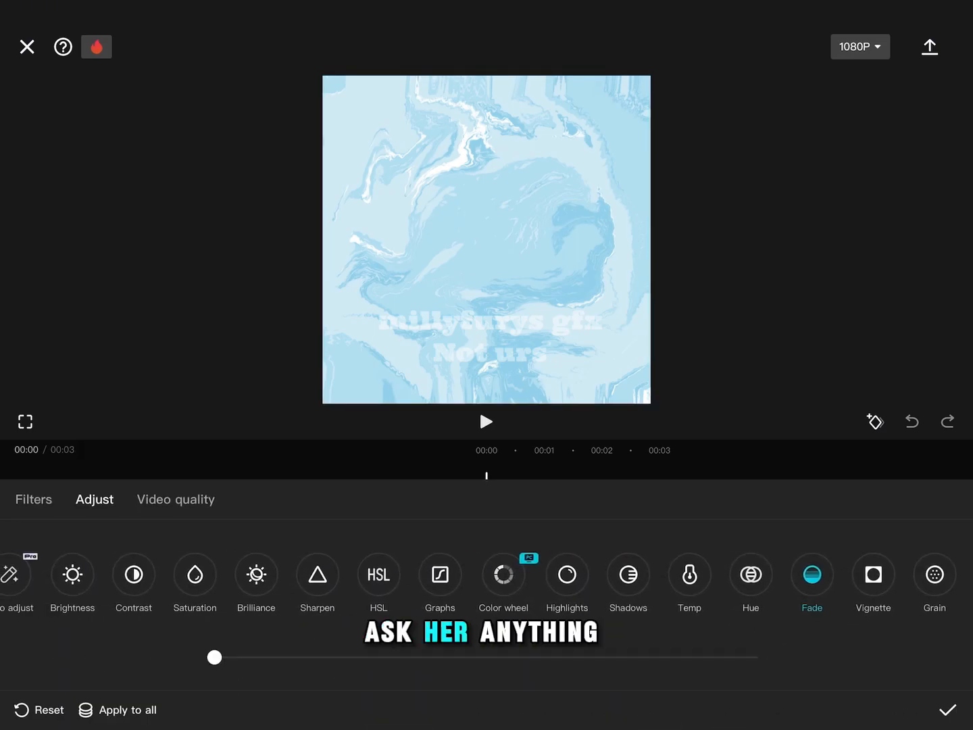
pyautogui.click(873, 574)
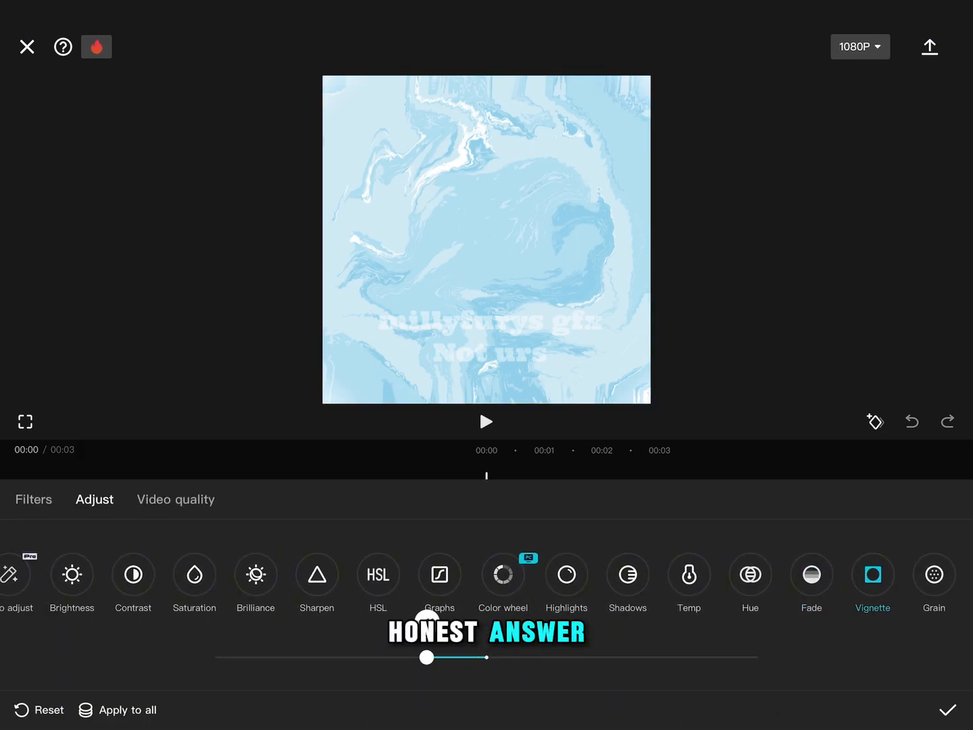
pyautogui.moveTo(425, 657); pyautogui.dragTo(345, 656)
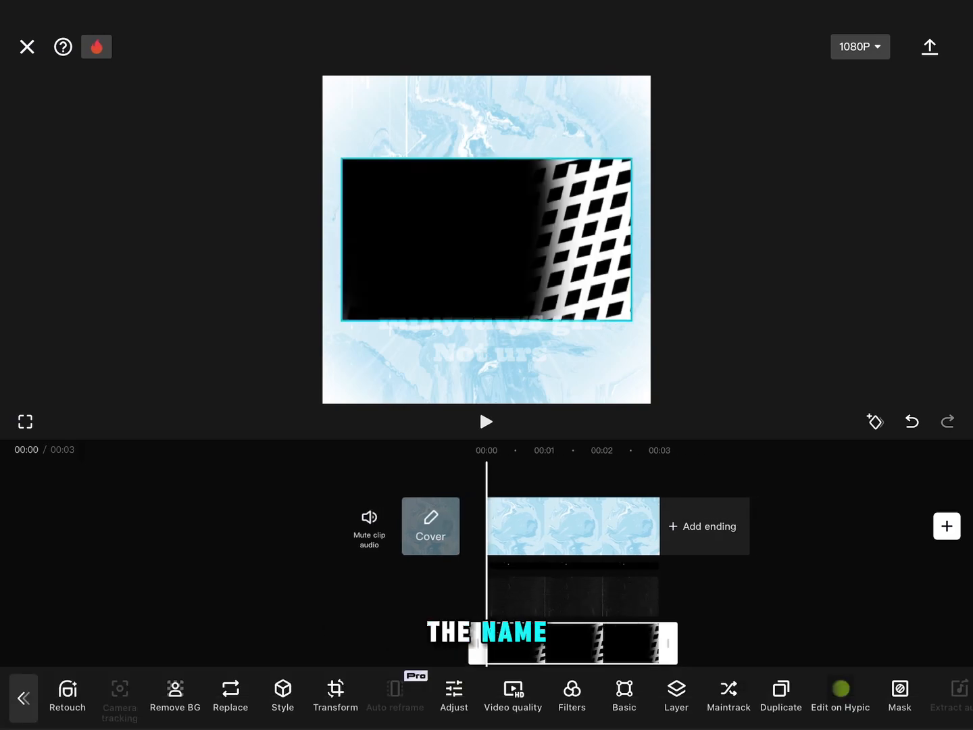
# - Blend the grid overlay with Filter at 30 so only its white lines show
pyautogui.click(898, 695)
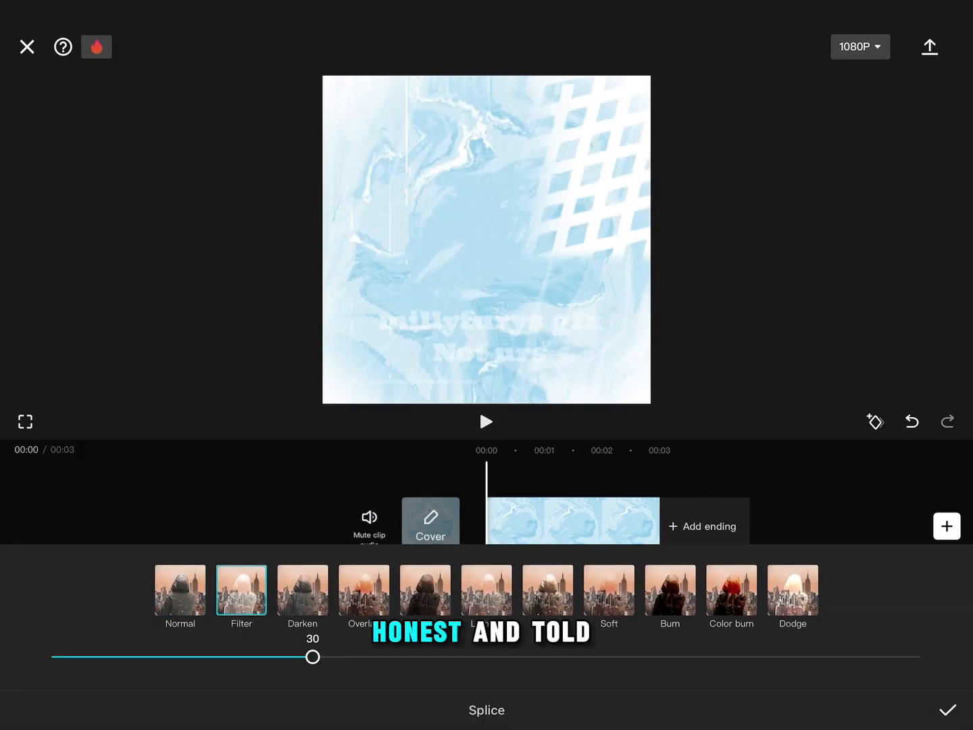
# - Blend the sunburst overlay with Filter at opacity 100 over the centre
pyautogui.moveTo(312, 657); pyautogui.dragTo(276, 656)
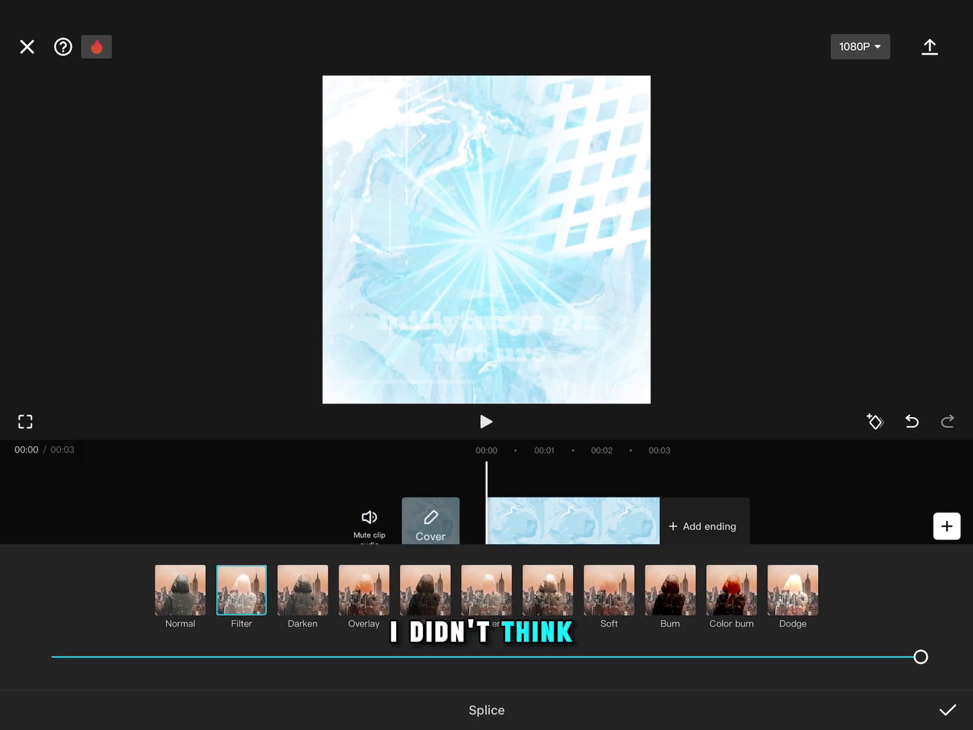
# - Lower the sunburst opacity, then invert the halftone overlay's tone curve in Graphs
pyautogui.moveTo(918, 656); pyautogui.dragTo(554, 657)
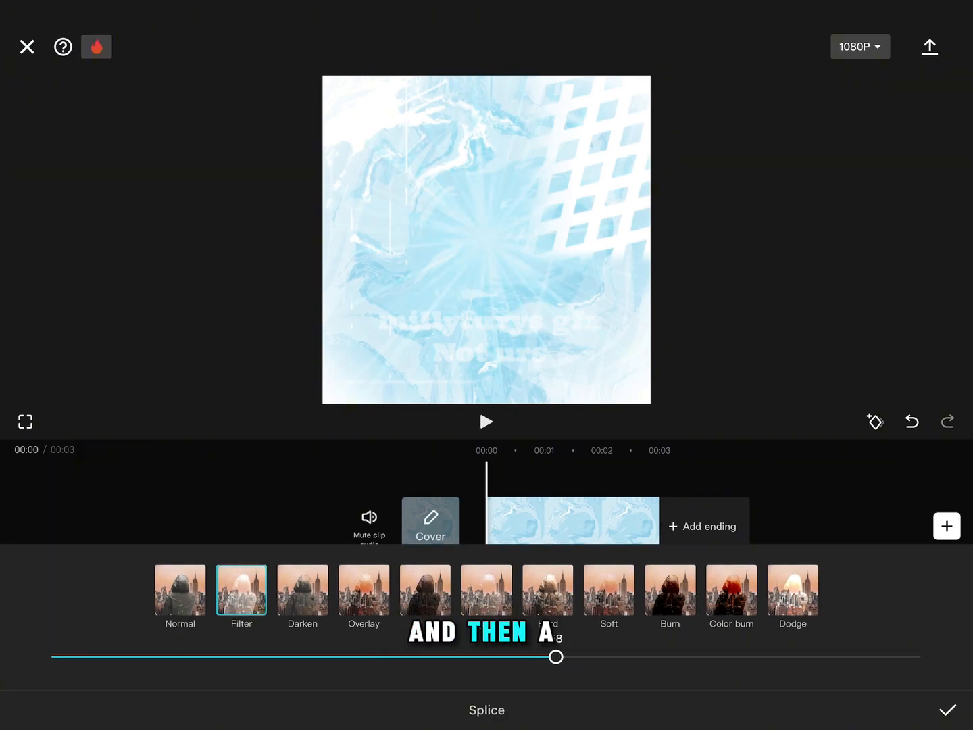
pyautogui.moveTo(555, 657); pyautogui.dragTo(528, 656)
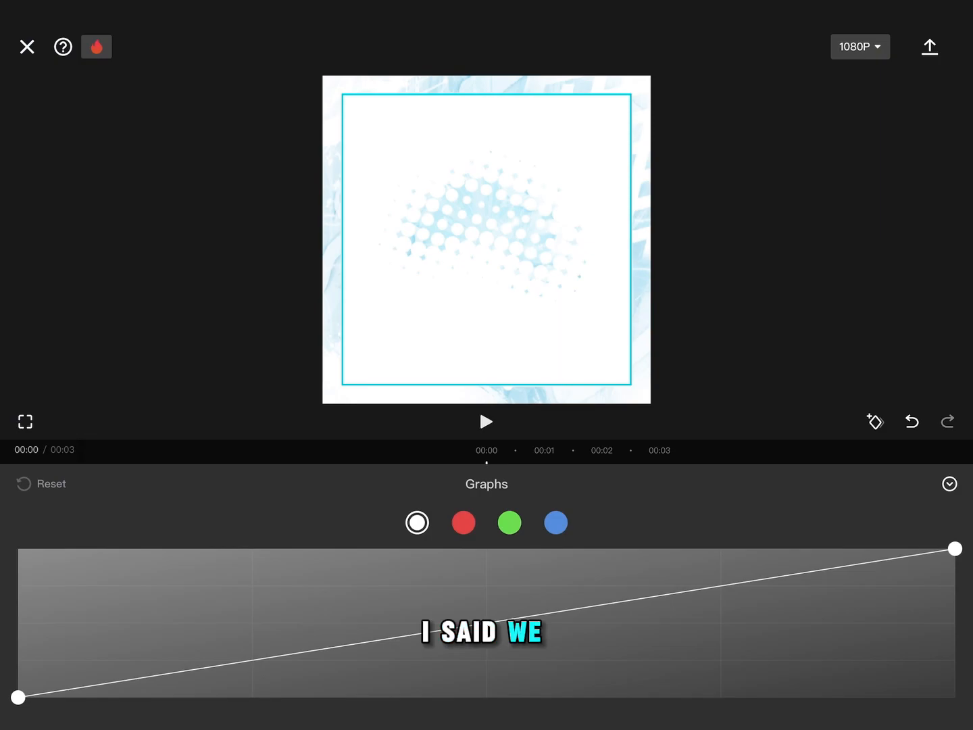
pyautogui.moveTo(19, 697); pyautogui.dragTo(19, 549)
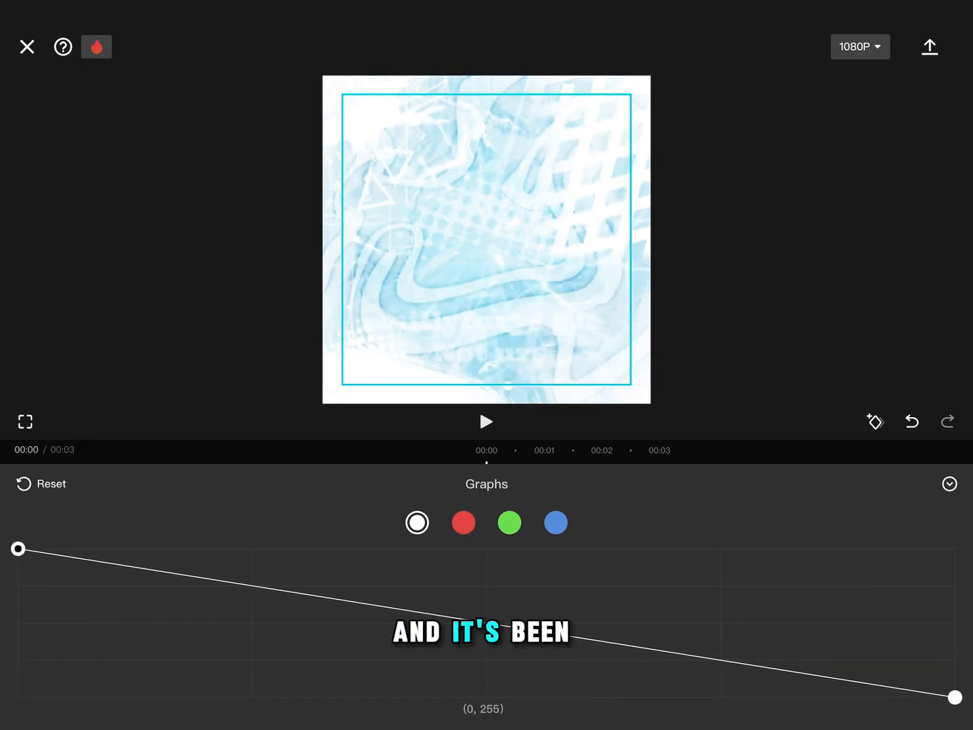